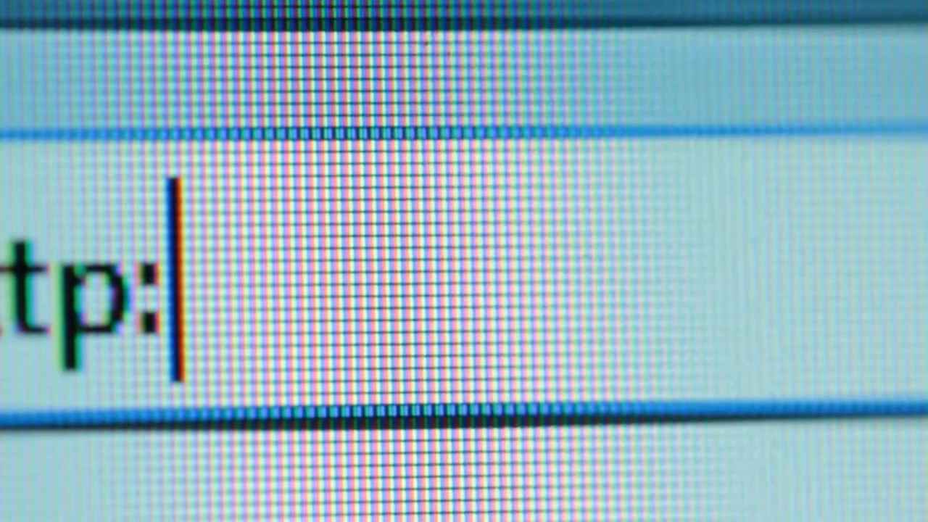
type("//www.facebook")
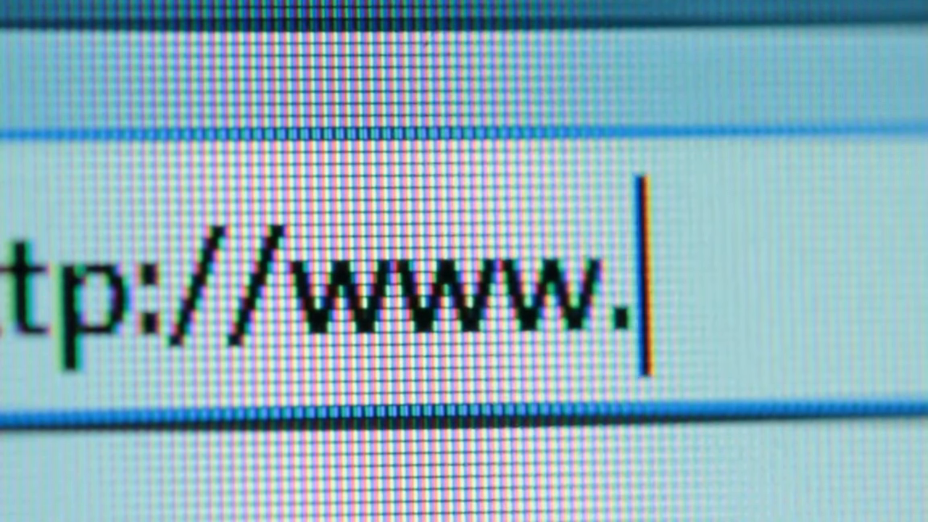
type("goog")
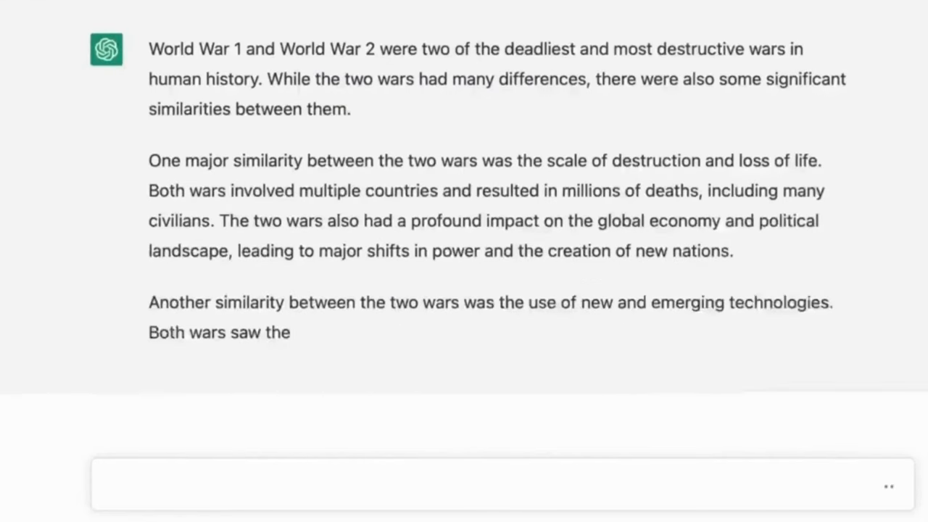
scroll("down", 3)
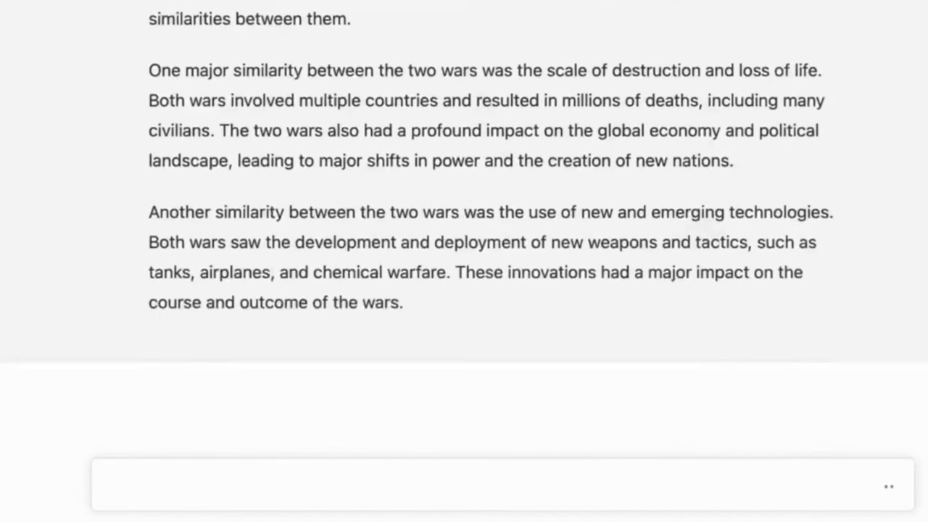
scroll("down", 3)
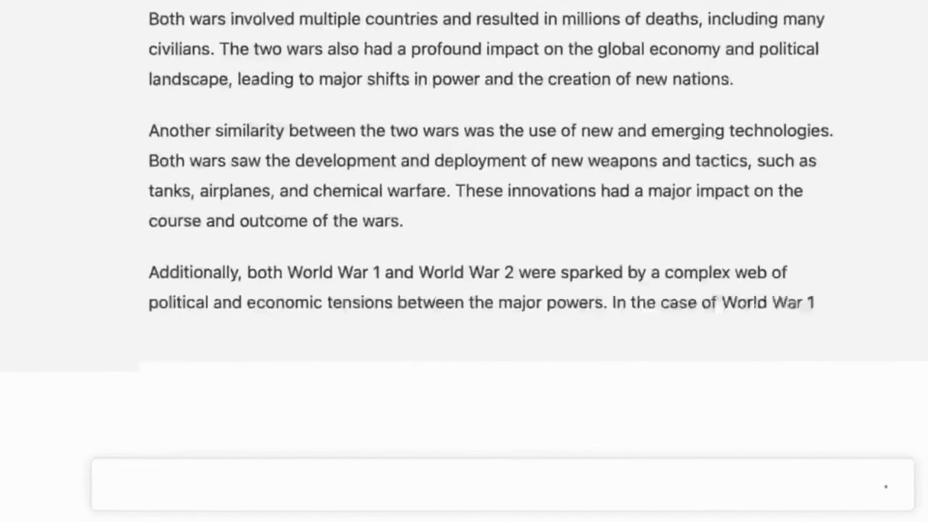
scroll("down", 3)
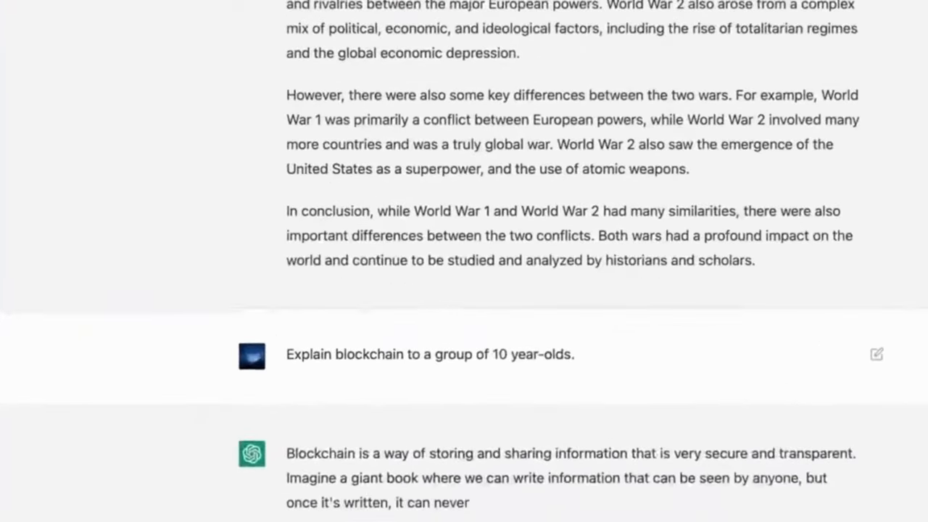
scroll("down", 3)
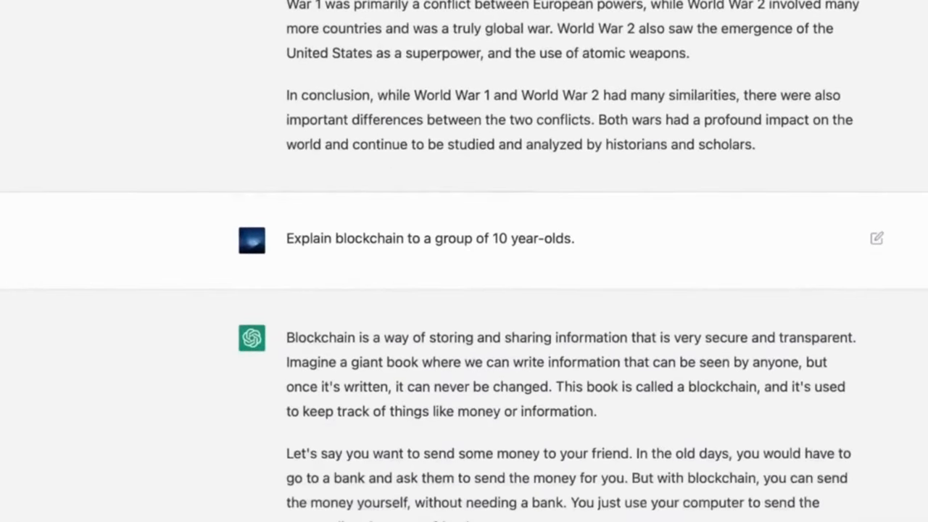
scroll("down", 3)
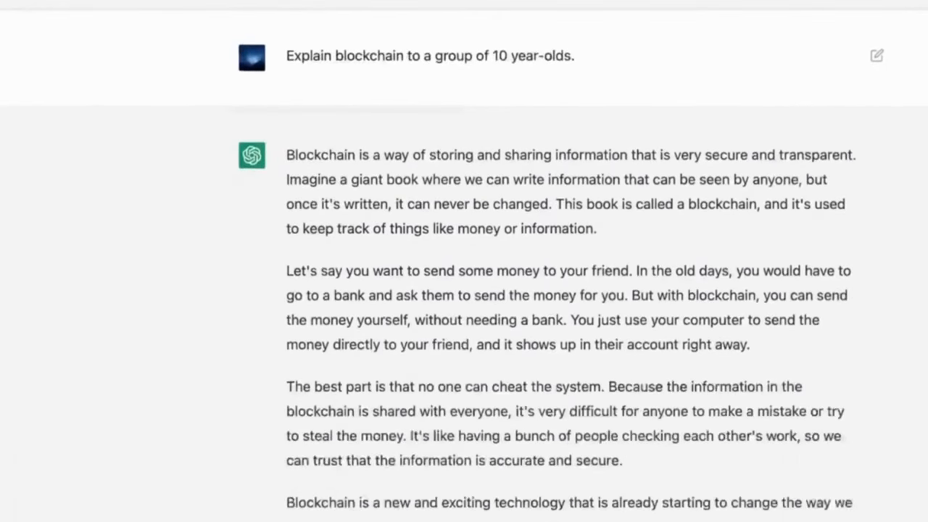